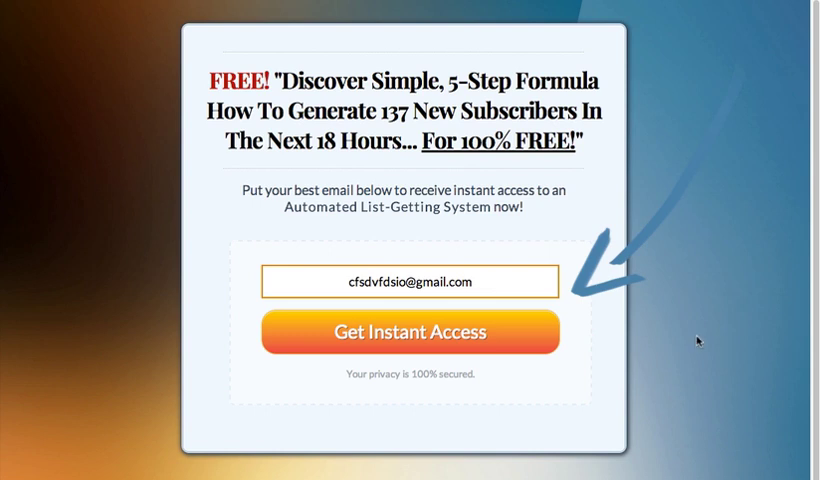
{"action": "mouse_move", "coordinate": [578, 190]}
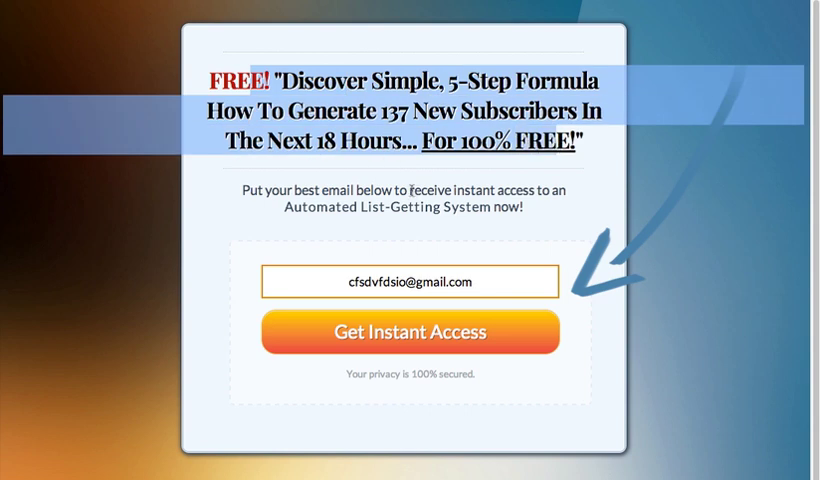
{"action": "mouse_move", "coordinate": [412, 190]}
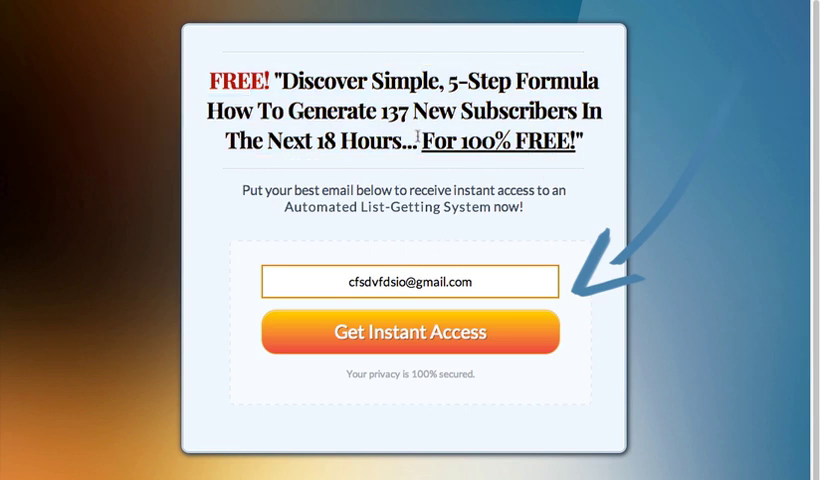
{"action": "mouse_move", "coordinate": [406, 160]}
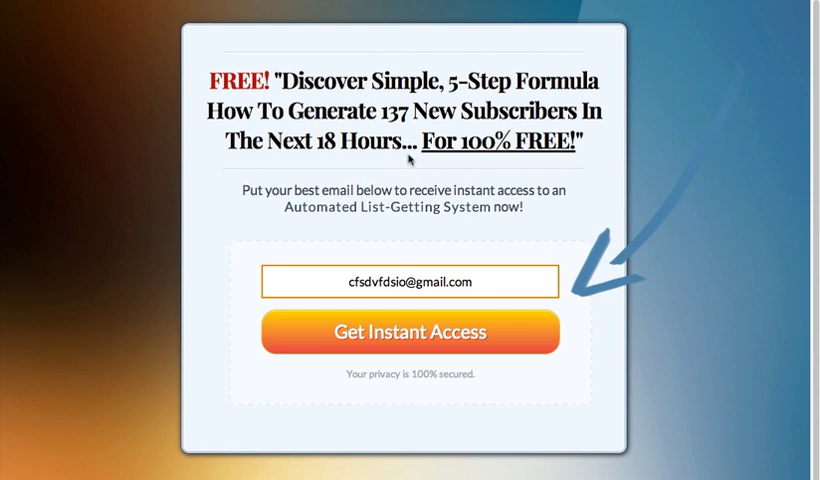
{"action": "mouse_move", "coordinate": [422, 96]}
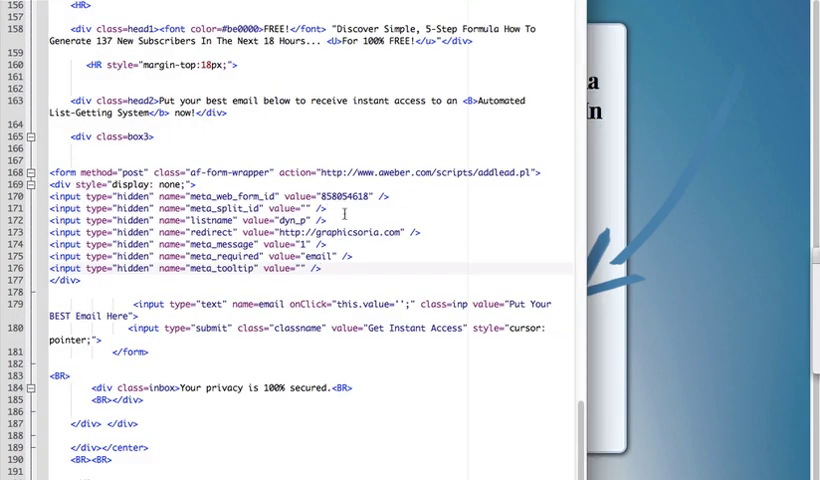
Search the HTML source for 'enerate 137 New Subscribe' to land on the headline line.
{"action": "scroll", "scroll_direction": "up", "scroll_amount": 3}
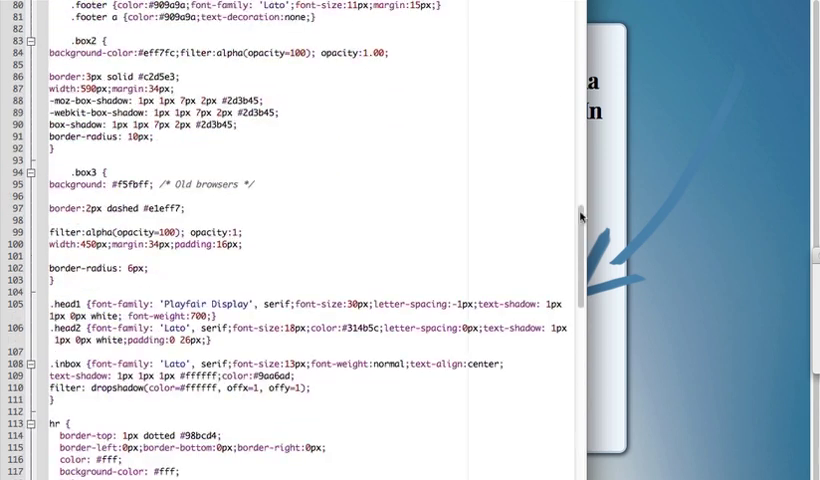
{"action": "scroll", "scroll_direction": "up", "scroll_amount": 3}
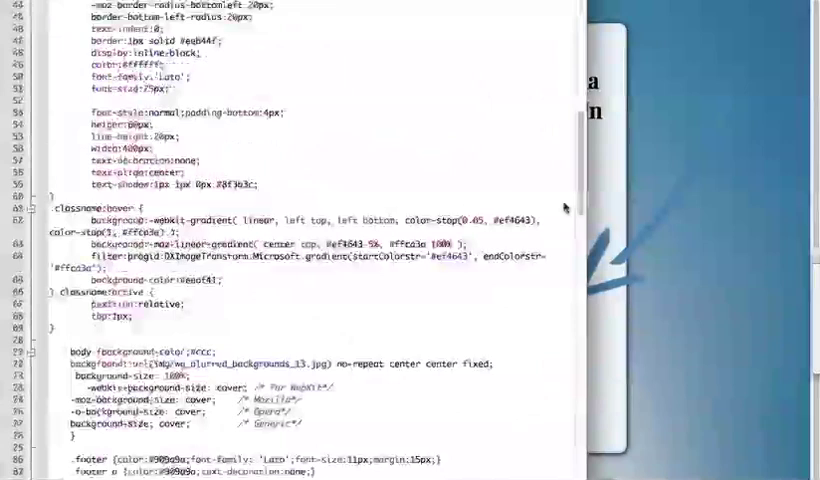
{"action": "scroll", "scroll_direction": "down", "scroll_amount": 3}
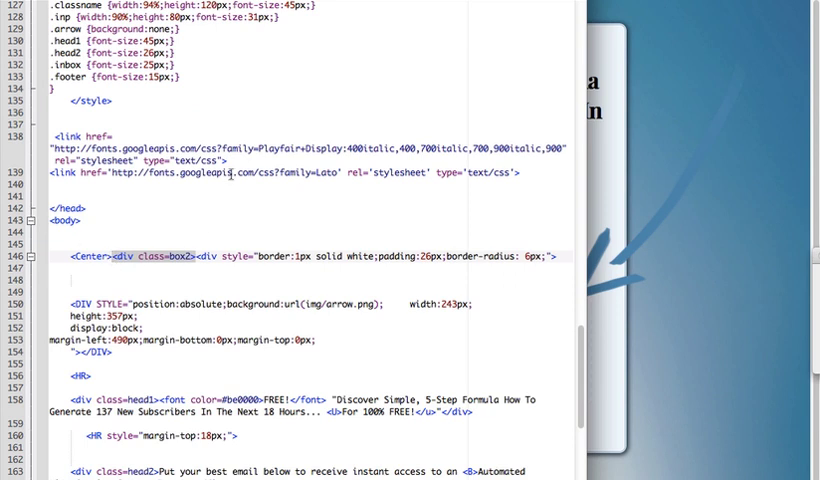
{"action": "scroll", "scroll_direction": "down", "scroll_amount": 3}
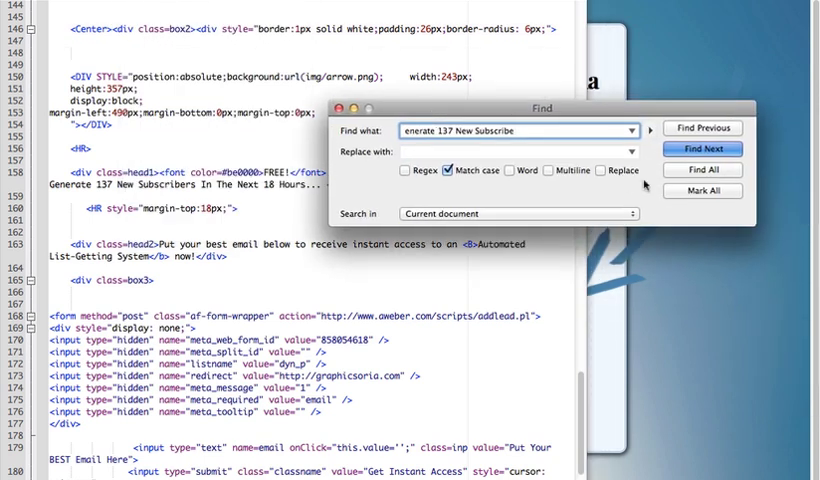
{"action": "left_click", "coordinate": [704, 148]}
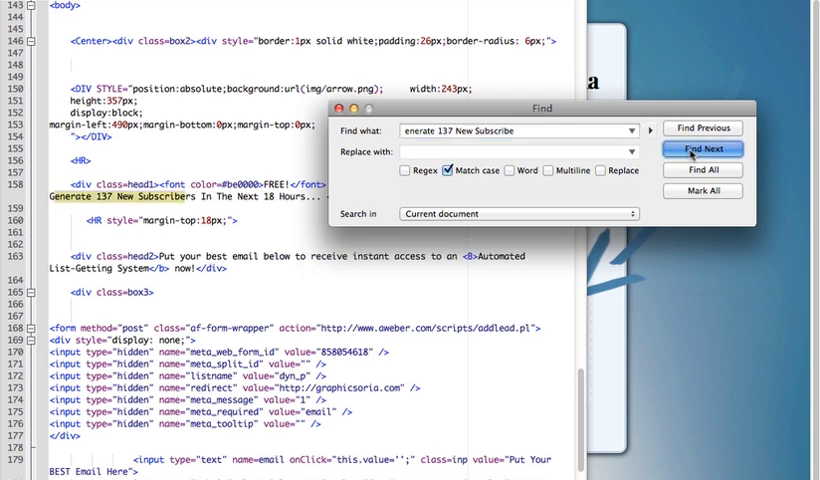
{"action": "left_click", "coordinate": [704, 148]}
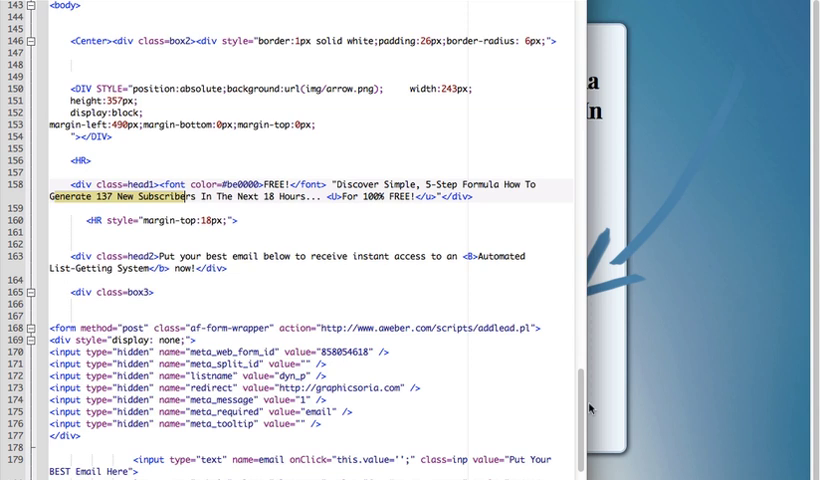
Rewrite the head1 headline as 'Discover 1 Secret Formula How To Instantly Generate 200% More Traffic…'.
{"action": "scroll", "scroll_direction": "down", "scroll_amount": 3}
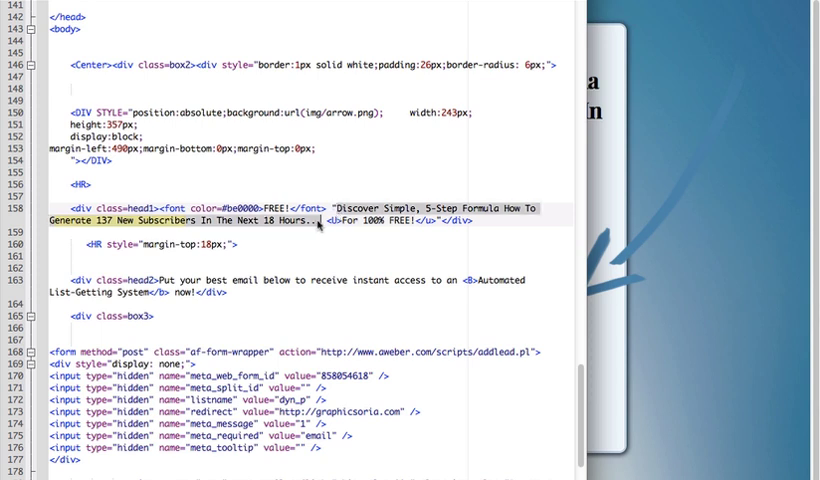
{"action": "mouse_move", "coordinate": [436, 176]}
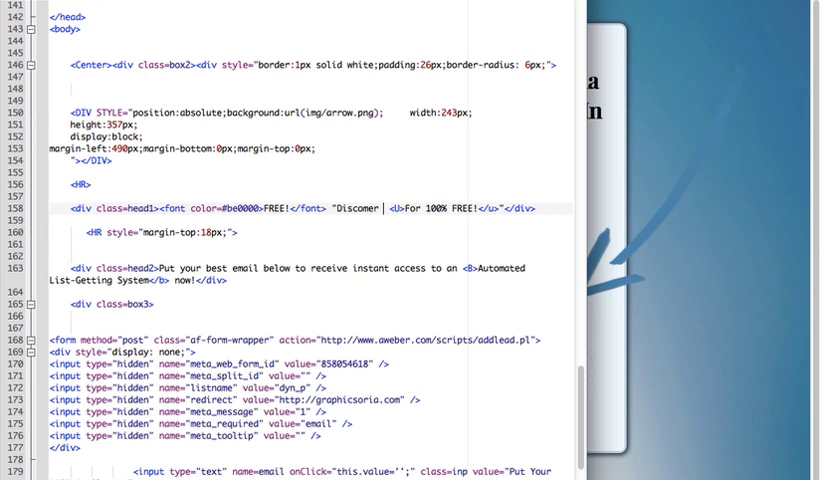
{"action": "type", "text": "Discover 1"}
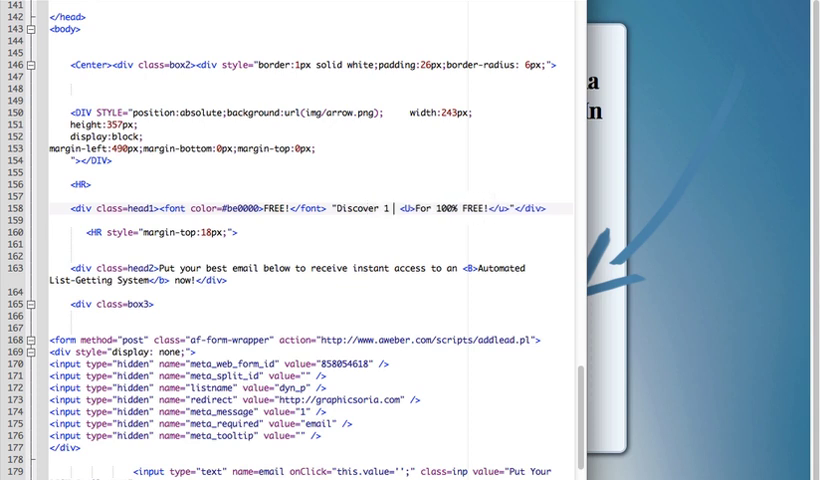
{"action": "type", "text": "Secret Formula How To Instantly Generate 200%"}
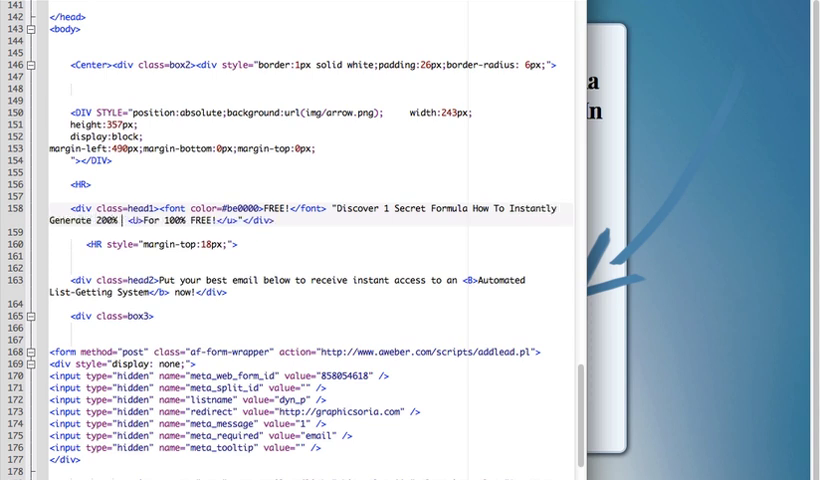
{"action": "type", "text": "More Traf"}
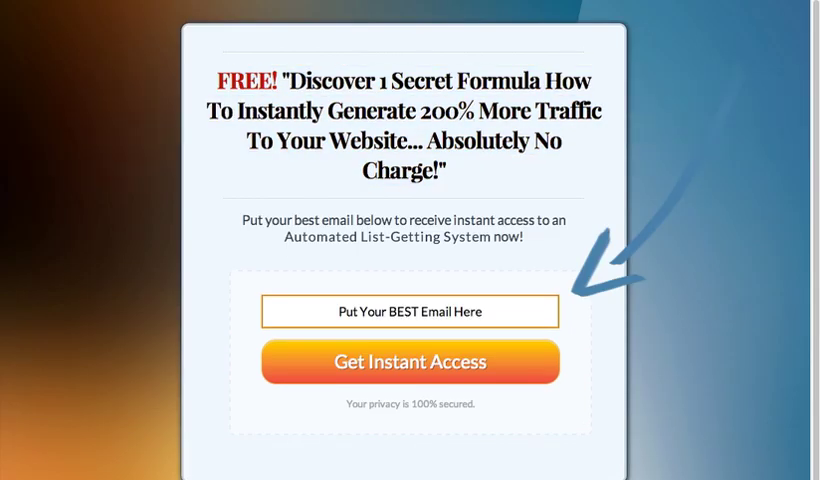
Reload the page in Safari to check the new 200% more traffic headline.
{"action": "double_click", "coordinate": [244, 80]}
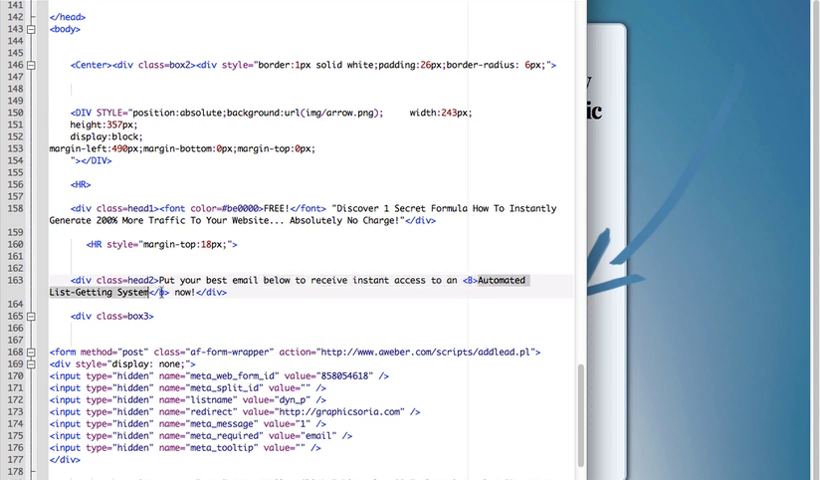
{"action": "mouse_move", "coordinate": [508, 228]}
{"action": "type", "text": "your"}
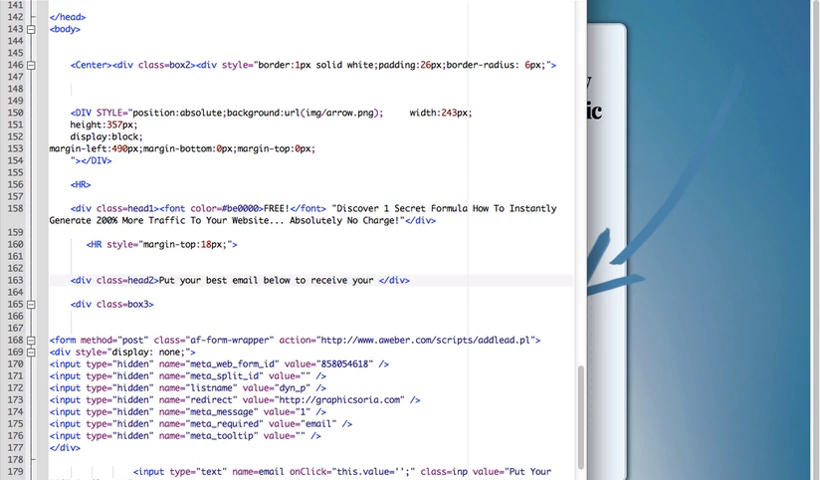
Replace the head2 text with 'your FREE video "How To Grow Tomatoes Super-Fast"'.
{"action": "type", "text": "FREE vidoe"}
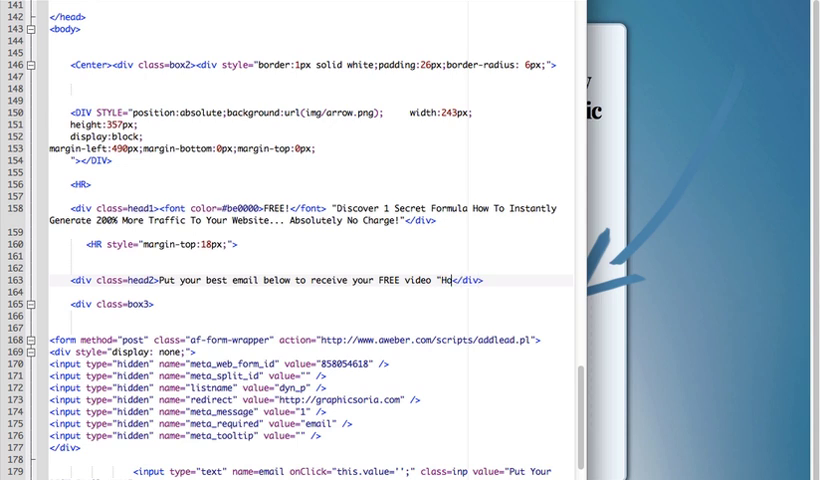
{"action": "type", "text": "ow"}
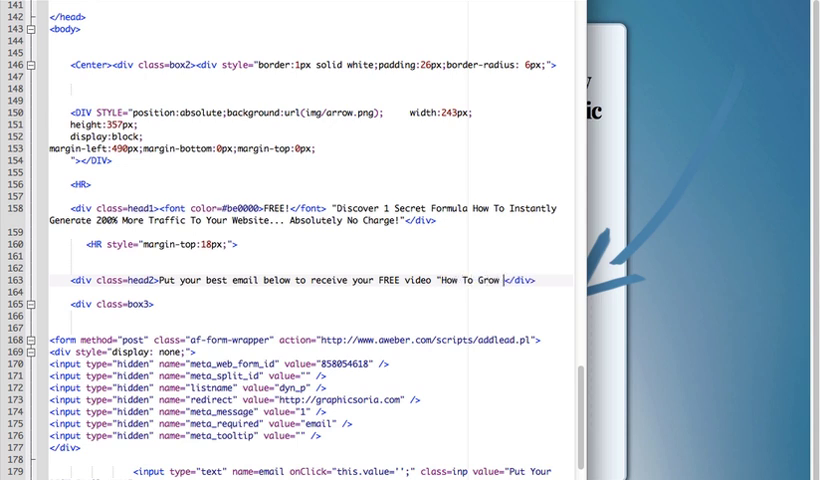
{"action": "type", "text": "Tomatoes"}
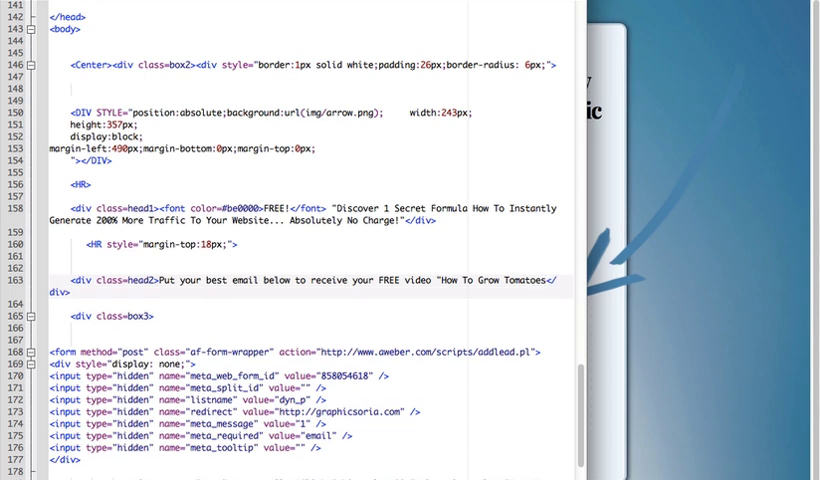
{"action": "type", "text": "Super-Fast"}
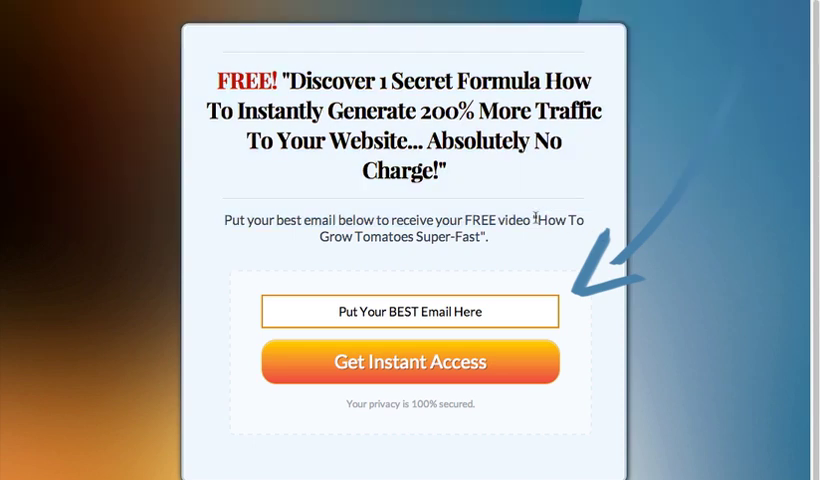
{"action": "mouse_move", "coordinate": [584, 224]}
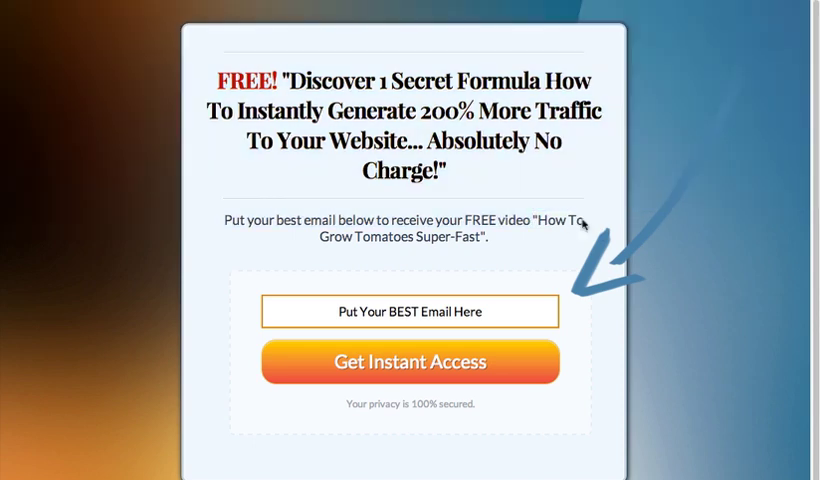
{"action": "mouse_move", "coordinate": [458, 310]}
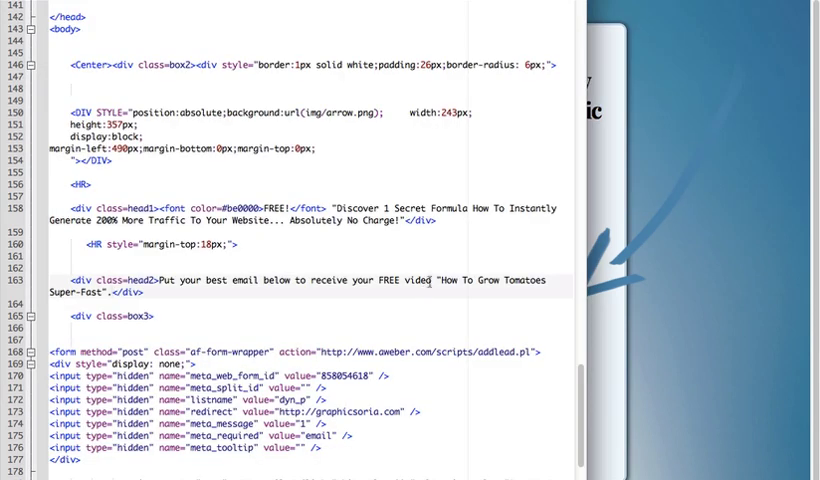
{"action": "mouse_move", "coordinate": [478, 262]}
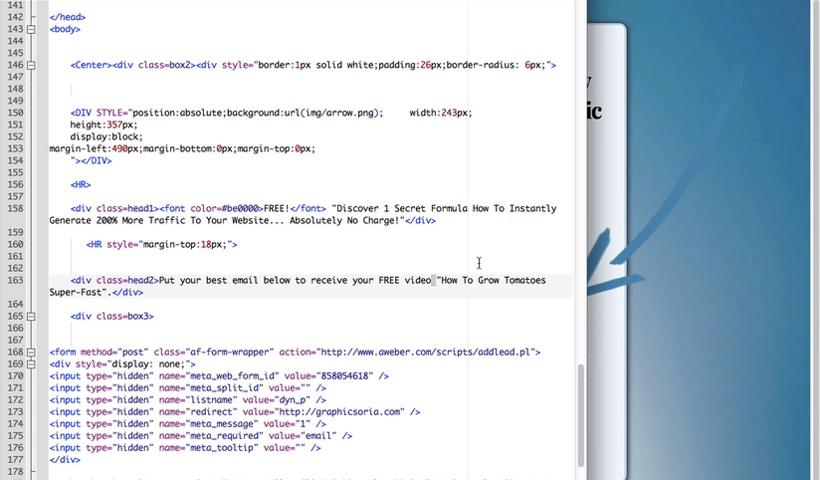
Add a <BR> before the video title and a 'We don't spam ever.' note under the form.
{"action": "type", "text": "<BR>"}
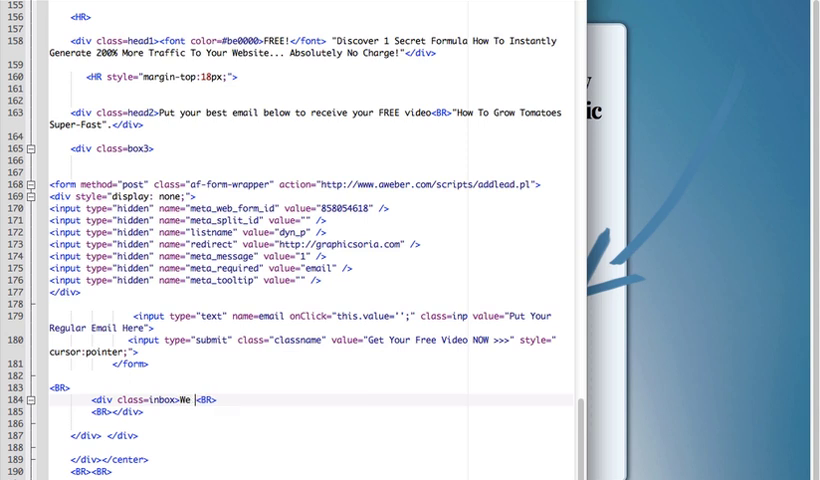
{"action": "type", "text": "don't spam ever."}
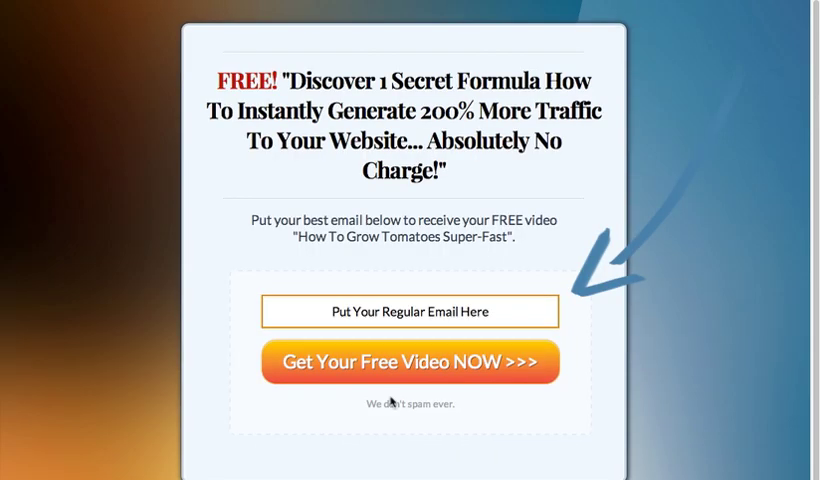
Review the reloaded form changes in Safari and return to the footer code in Komodo Edit.
{"action": "scroll", "scroll_direction": "down", "scroll_amount": 3}
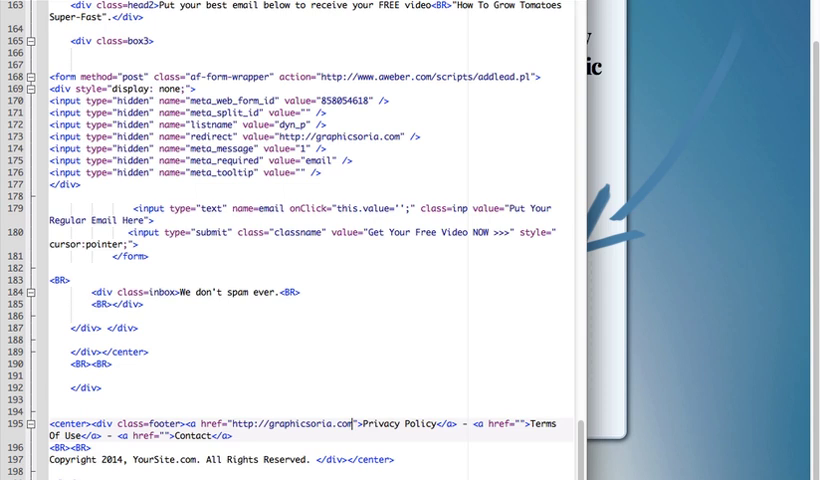
Point the Privacy Policy href to /privacy-policy.html and add a ' - <a href="">Contact</a>' footer link.
{"action": "type", "text": "/privacy-policy.html"}
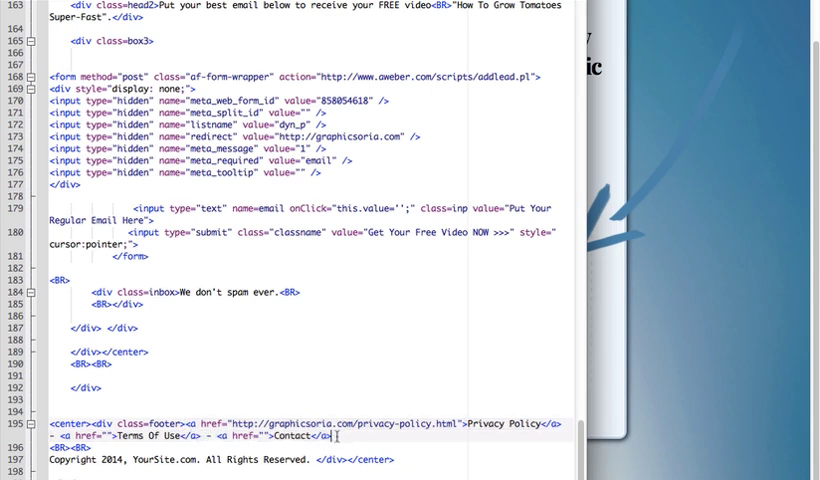
{"action": "type", "text": "- <a href=\"\">Contact</a>"}
{"action": "left_click", "coordinate": [224, 458]}
{"action": "type", "text": "Domain"}
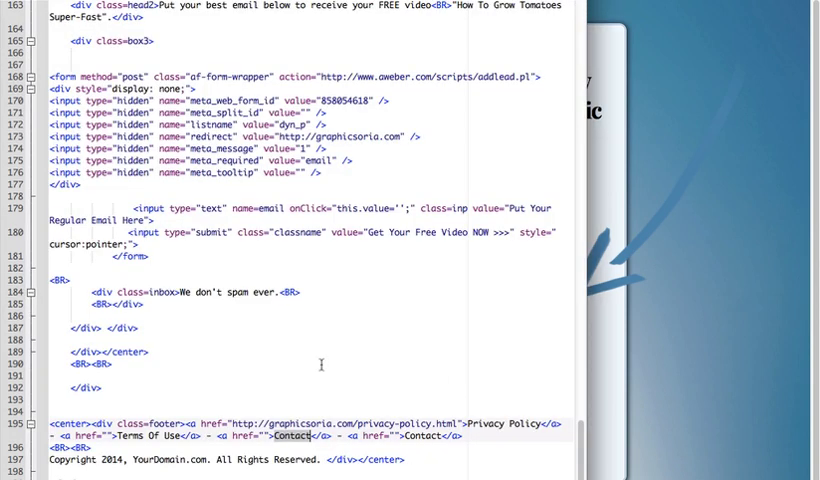
Duplicate the email input line above it and rename it to a name field reading 'Put Your Name Here'.
{"action": "scroll", "scroll_direction": "down", "scroll_amount": 3}
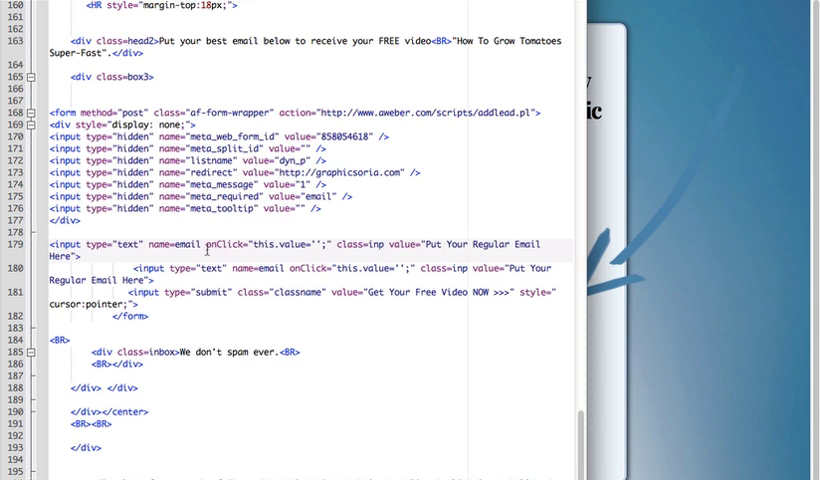
{"action": "double_click", "coordinate": [188, 244]}
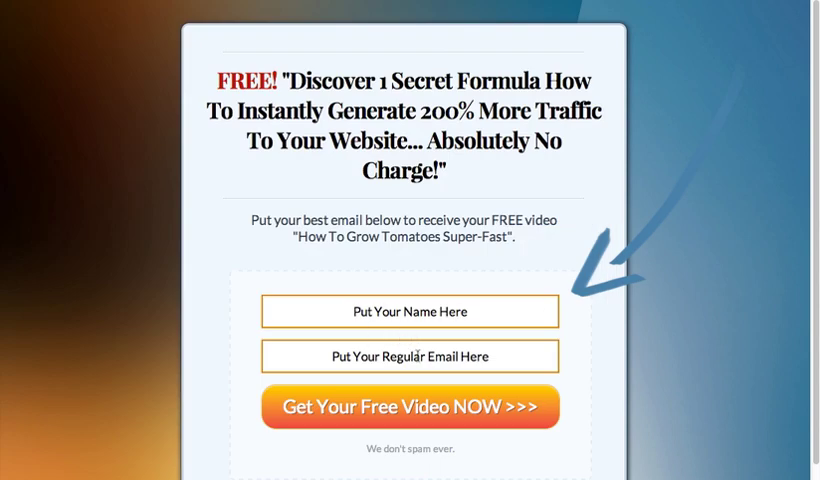
Test the new name field in the Safari preview, then return to the form CSS in Komodo Edit.
{"action": "left_click", "coordinate": [430, 312]}
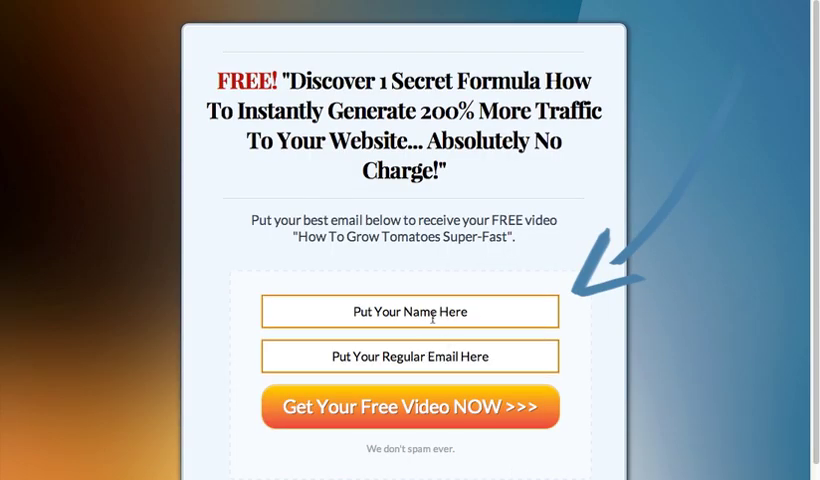
{"action": "left_click", "coordinate": [408, 312]}
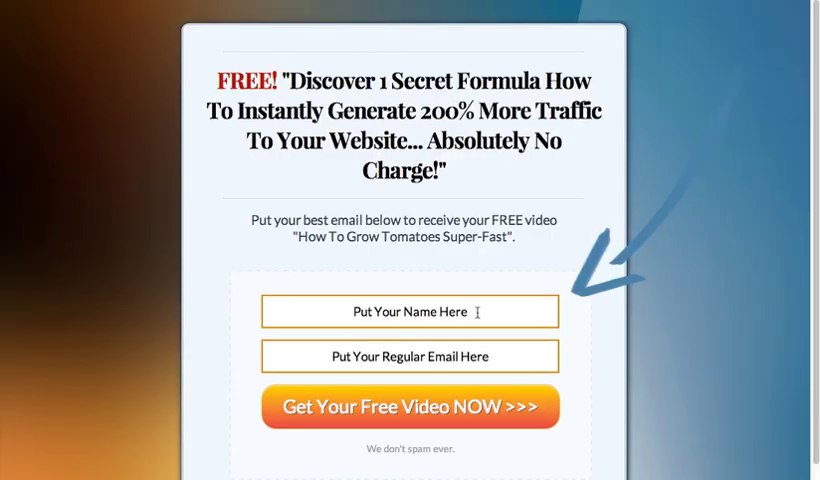
{"action": "scroll", "scroll_direction": "down", "scroll_amount": 3}
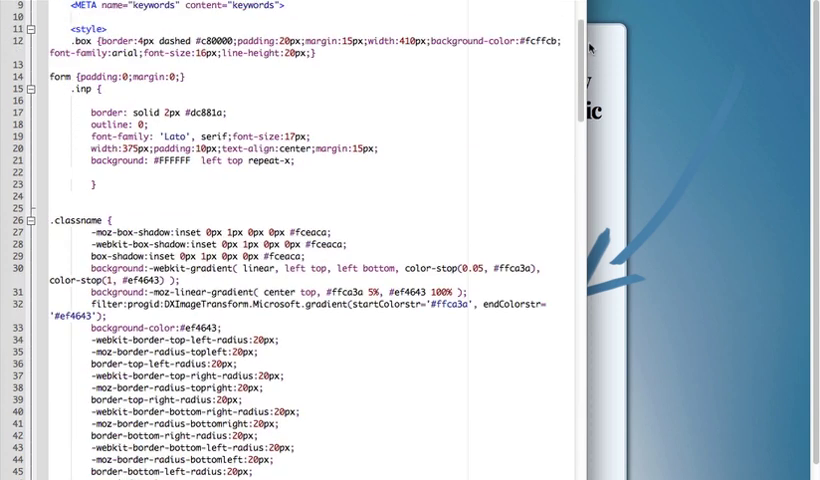
Scroll the <style> block to the body rule using img/wg_blurred_backgrounds_13.jpg.
{"action": "scroll", "scroll_direction": "down", "scroll_amount": 3}
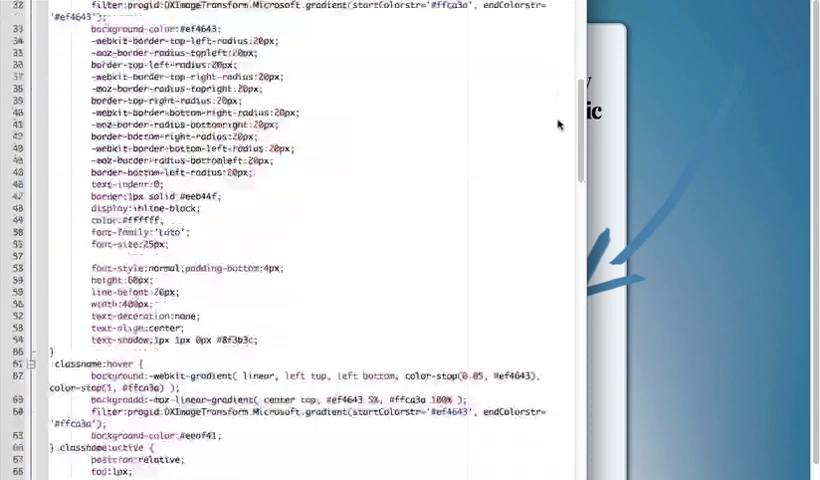
{"action": "scroll", "scroll_direction": "down", "scroll_amount": 3}
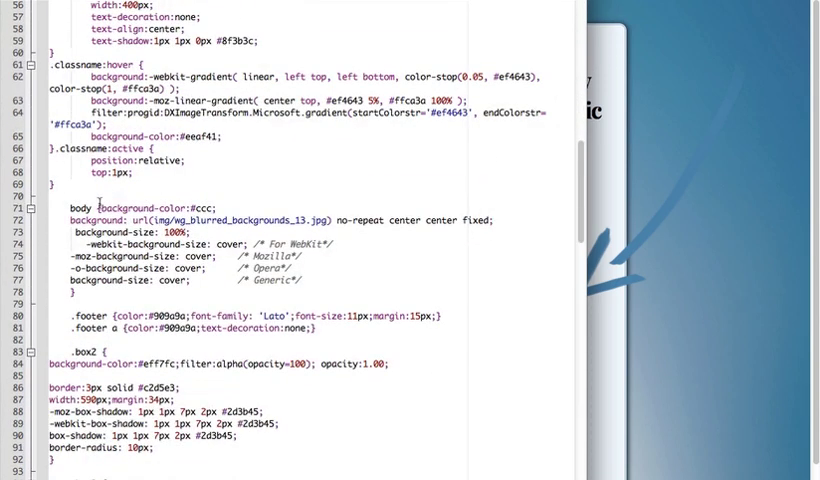
{"action": "scroll", "scroll_direction": "up", "scroll_amount": 3}
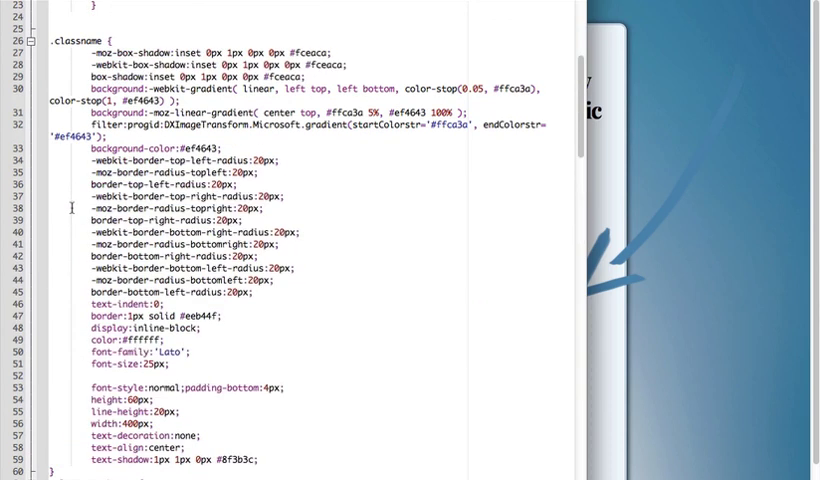
{"action": "scroll", "scroll_direction": "down", "scroll_amount": 3}
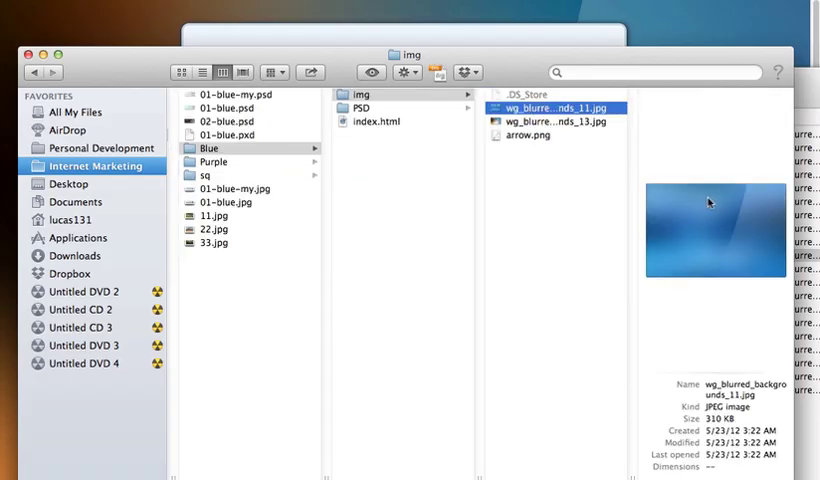
{"action": "mouse_move", "coordinate": [658, 240]}
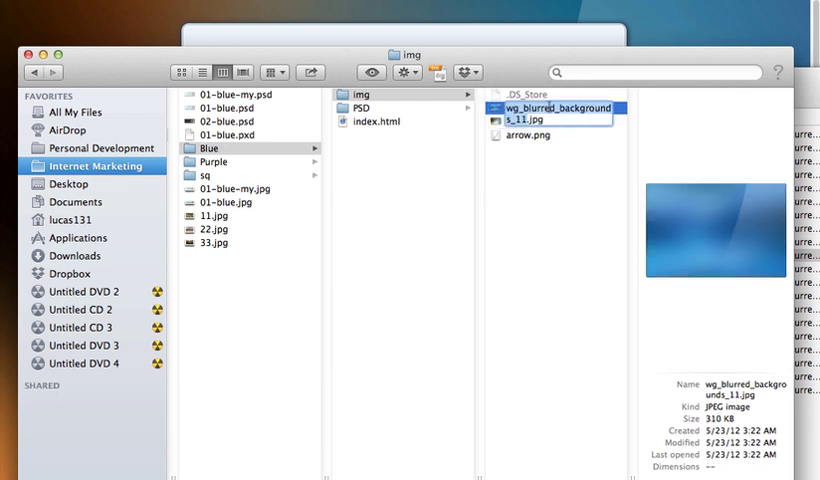
Browse the Blue project's img folder to check the wg_blurred_backgrounds_11.jpg file name.
{"action": "left_click", "coordinate": [208, 148]}
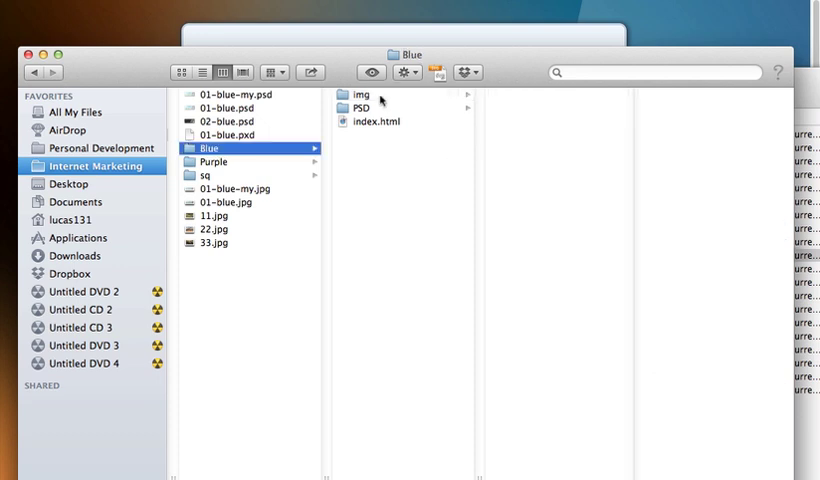
{"action": "left_click", "coordinate": [362, 94]}
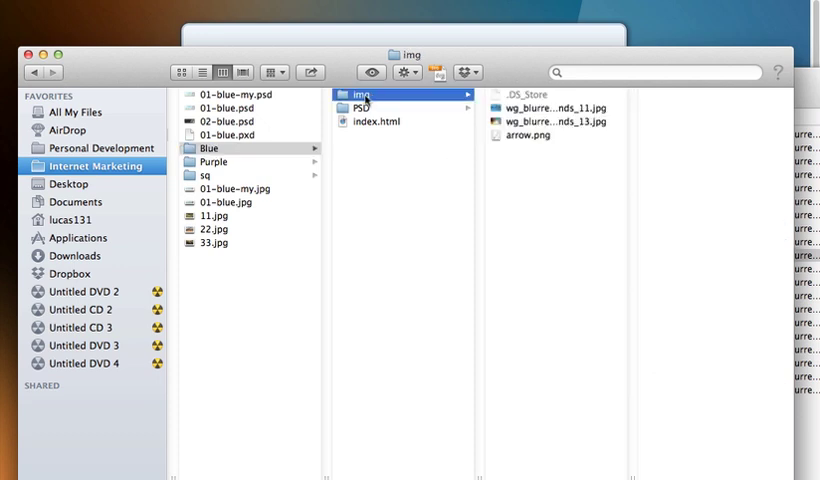
{"action": "left_click", "coordinate": [550, 108]}
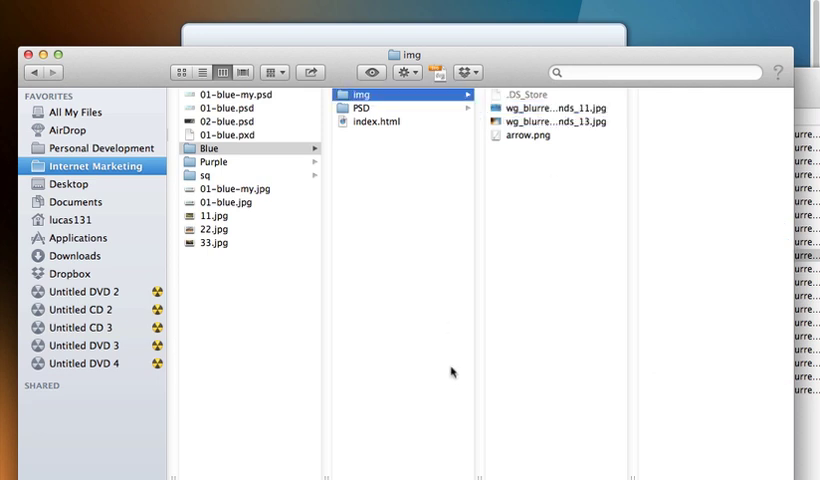
{"action": "mouse_move", "coordinate": [452, 372]}
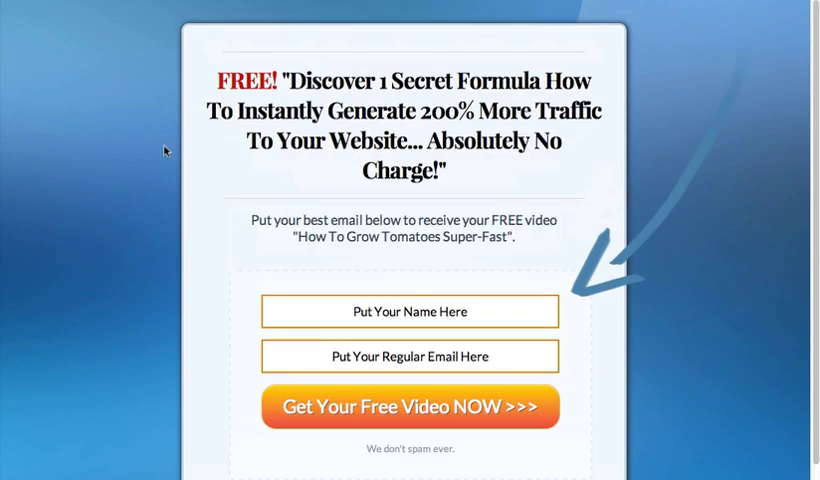
{"action": "mouse_move", "coordinate": [348, 176]}
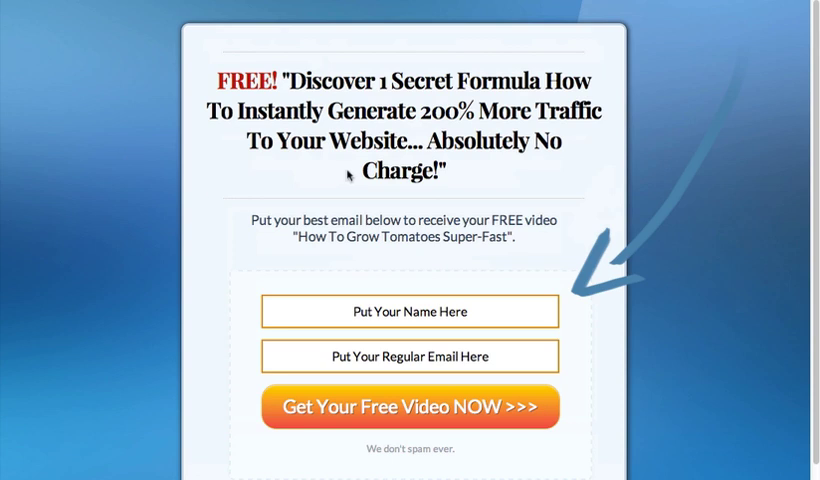
{"action": "mouse_move", "coordinate": [448, 188]}
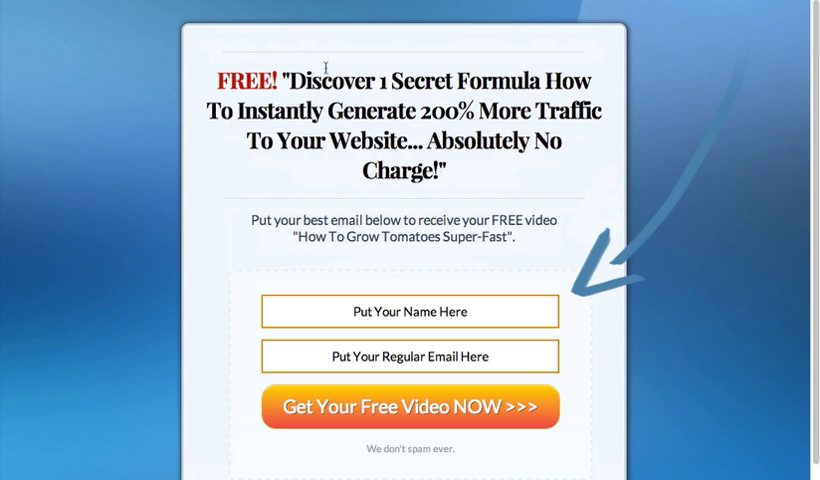
{"action": "mouse_move", "coordinate": [462, 188]}
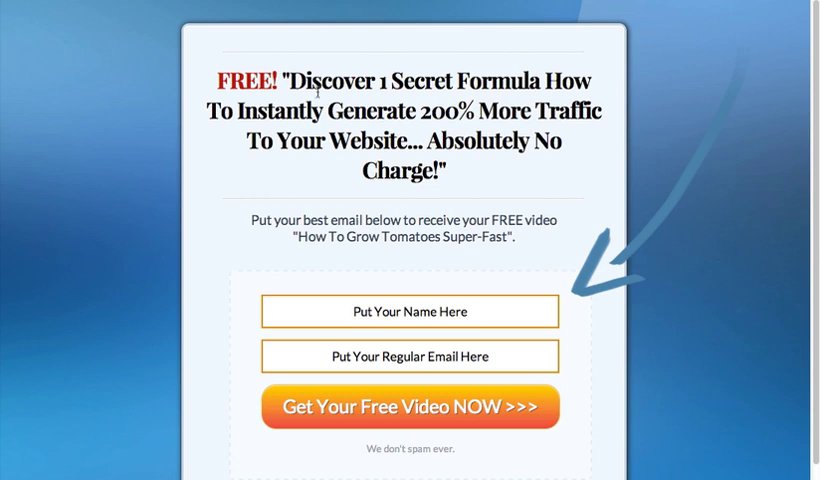
{"action": "mouse_move", "coordinate": [462, 112]}
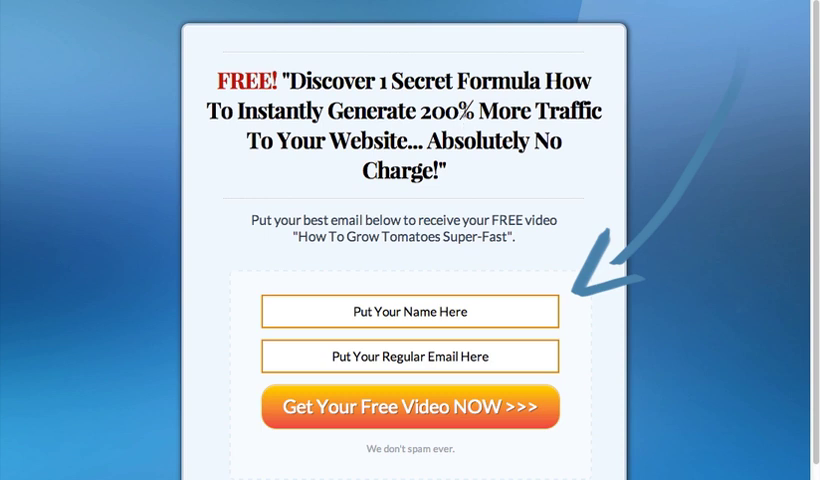